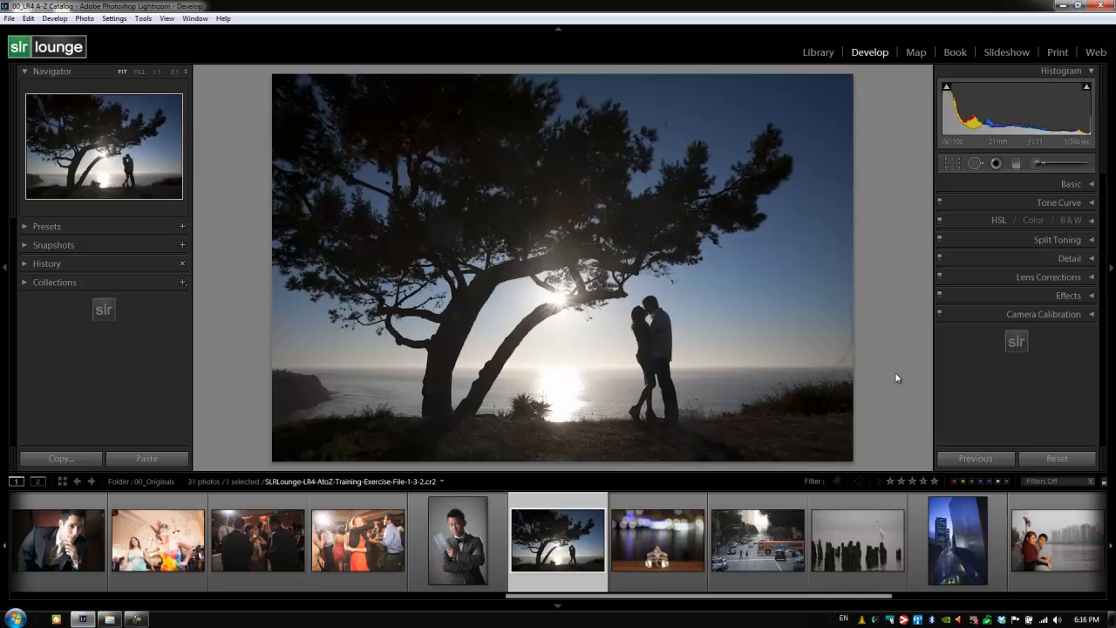
{"action": "mouse_move", "coordinate": [962, 356]}
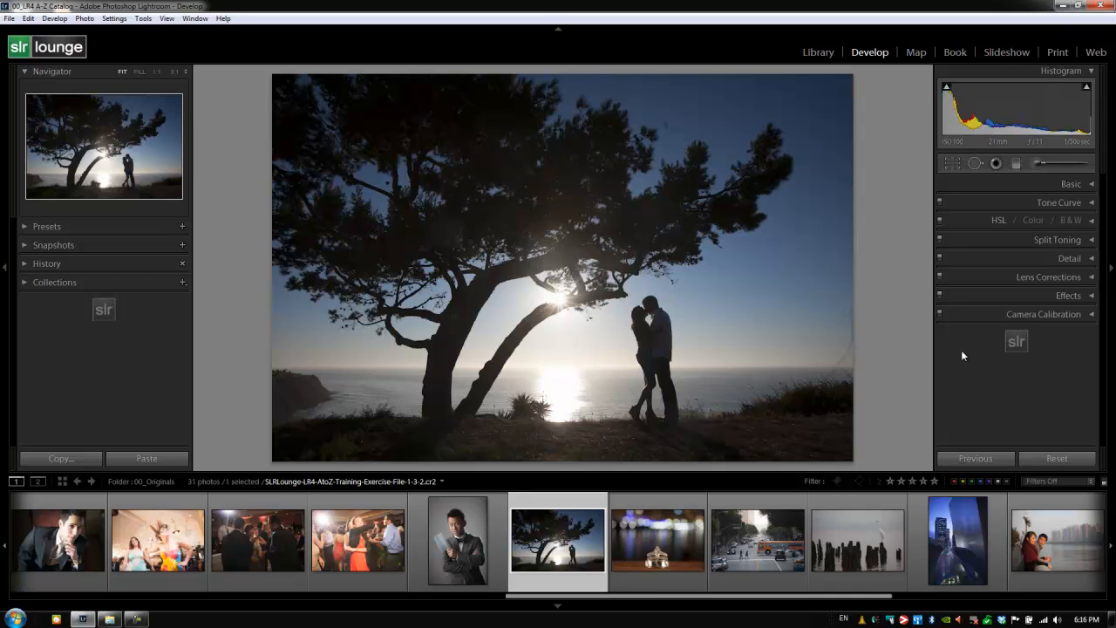
{"action": "mouse_move", "coordinate": [961, 357]}
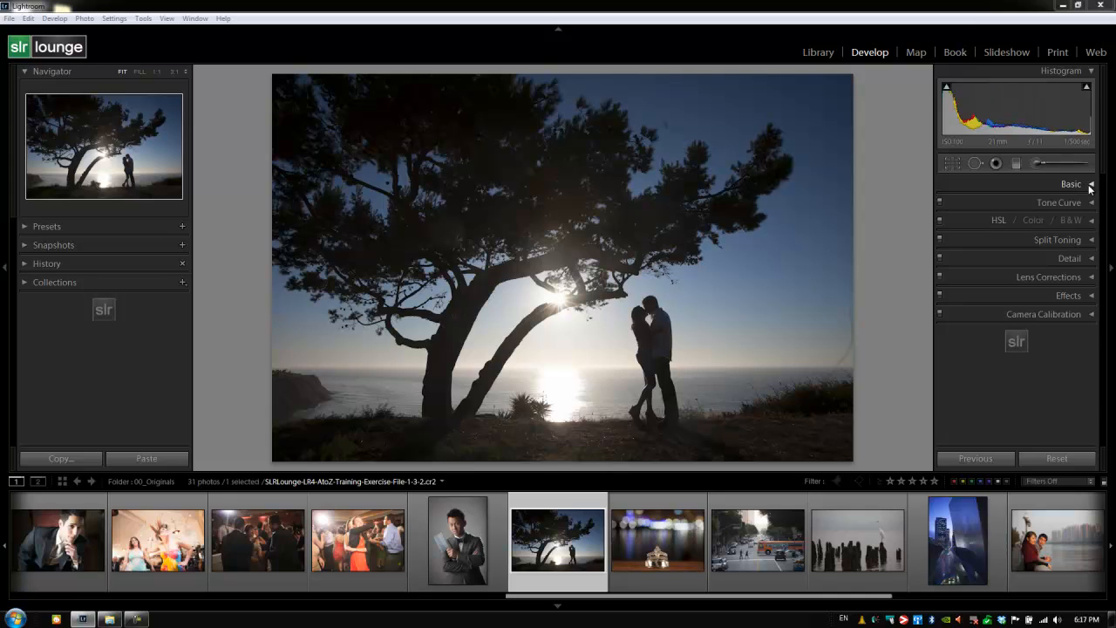
Step: Expand the Basic panel to reveal the tone and colour sliders for the sunset photo
{"action": "left_click", "coordinate": [1071, 185]}
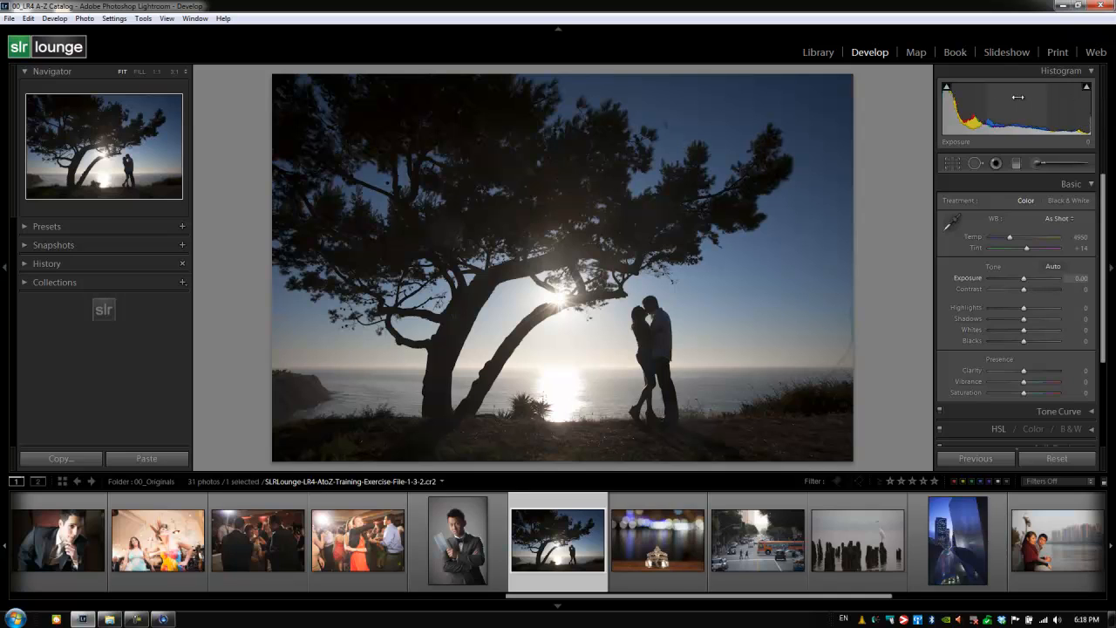
{"action": "left_click_drag", "start_coordinate": [1024, 277], "coordinate": [1046, 277]}
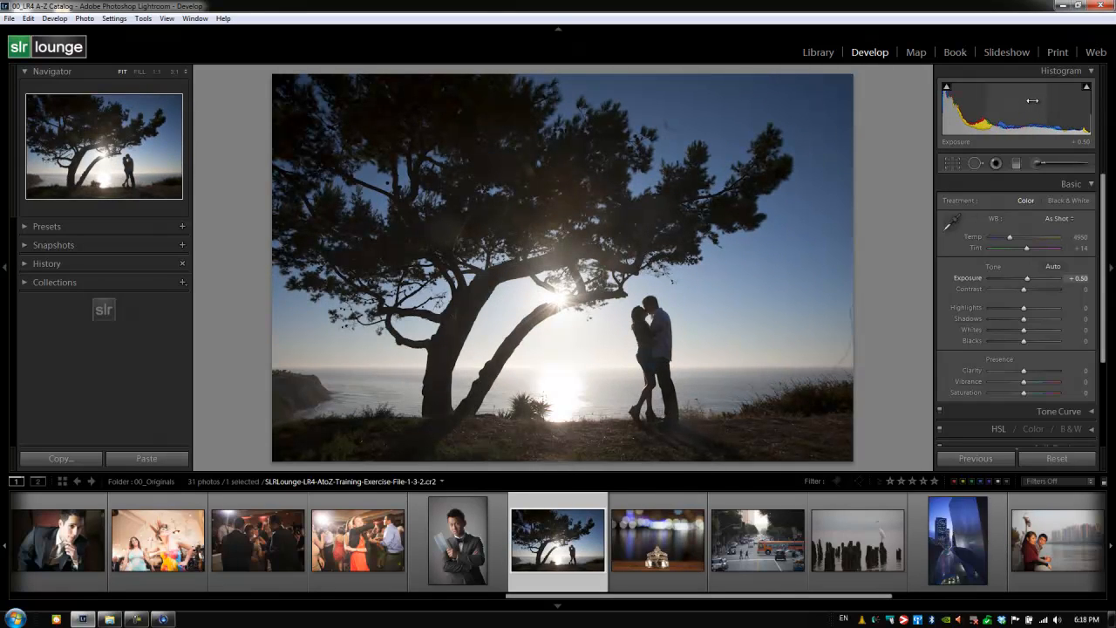
{"action": "left_click_drag", "start_coordinate": [1033, 277], "coordinate": [1027, 277]}
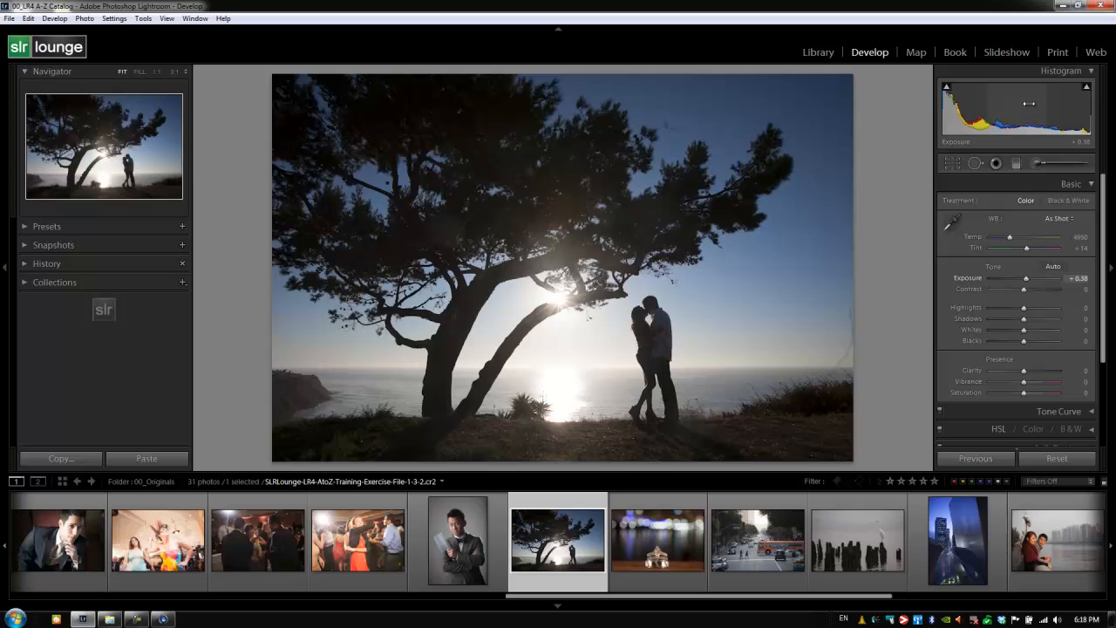
{"action": "left_click_drag", "start_coordinate": [1027, 278], "coordinate": [1032, 277]}
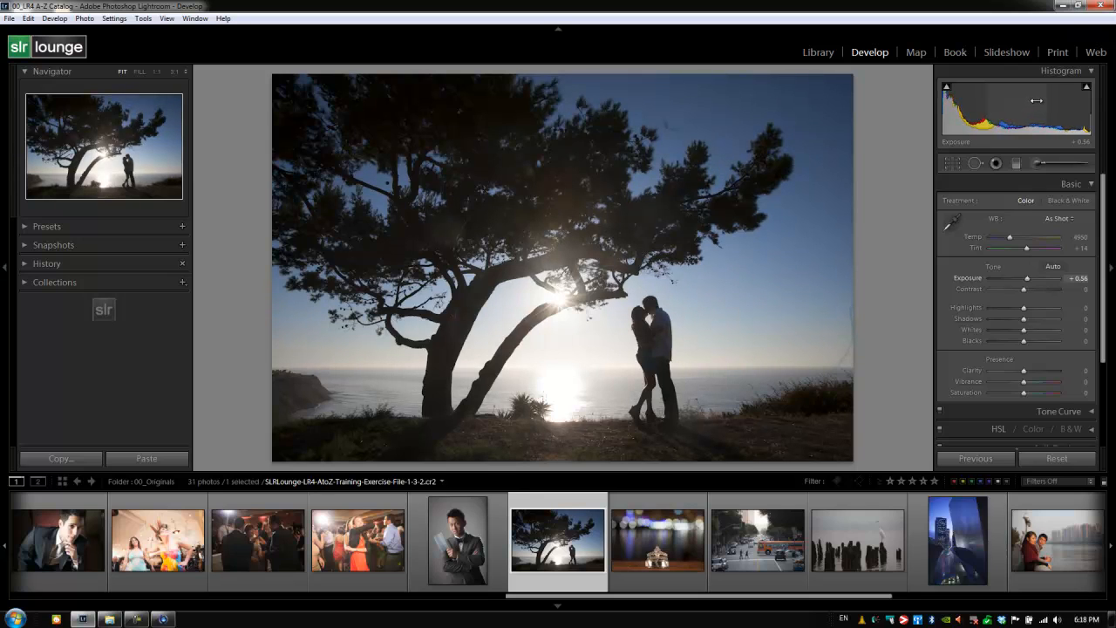
{"action": "left_click_drag", "start_coordinate": [1027, 277], "coordinate": [1033, 277]}
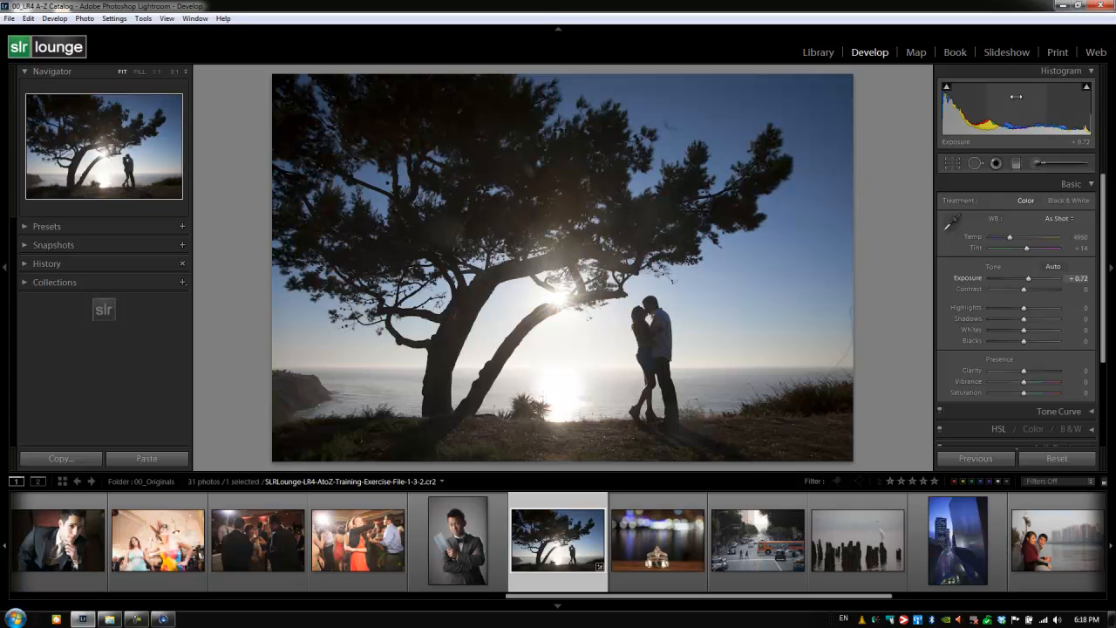
{"action": "key", "text": "ctrl+z"}
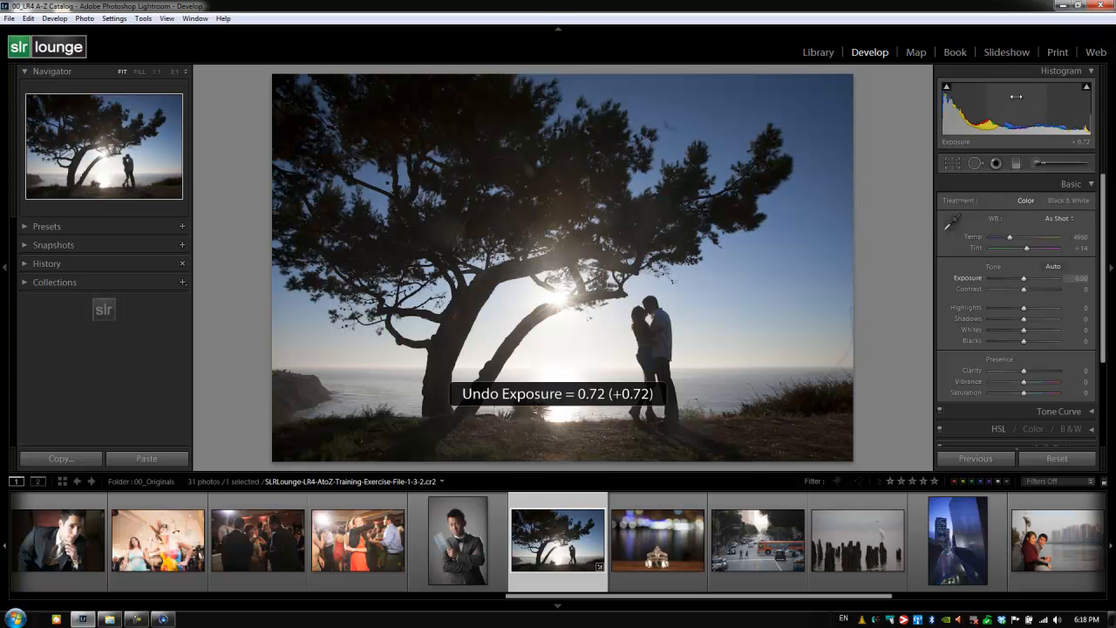
{"action": "key", "text": "ctrl+z"}
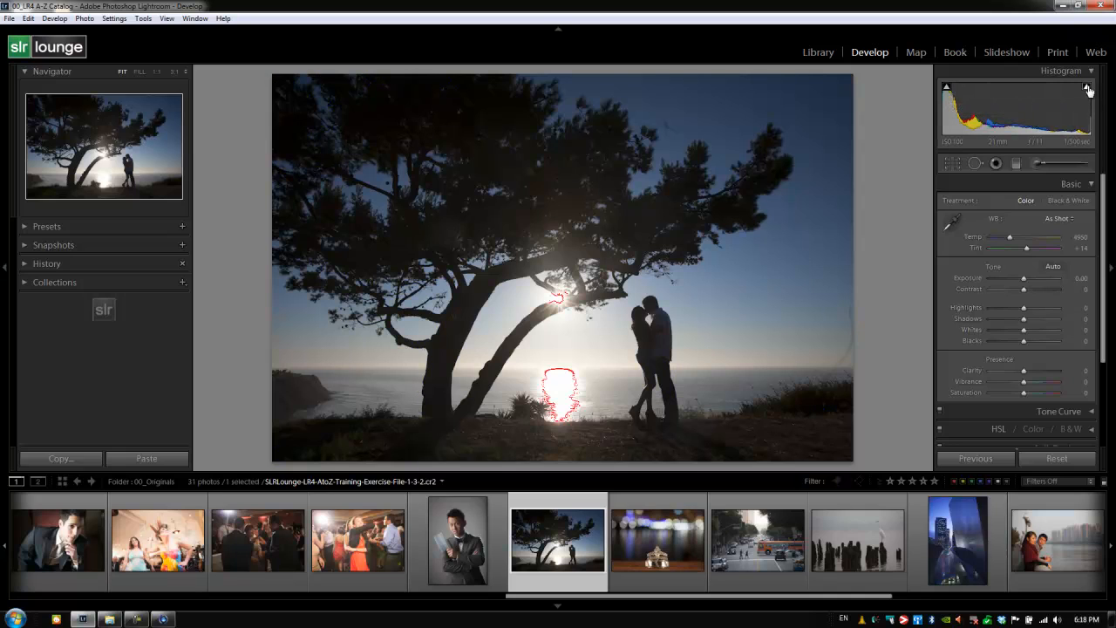
{"action": "mouse_move", "coordinate": [1088, 88]}
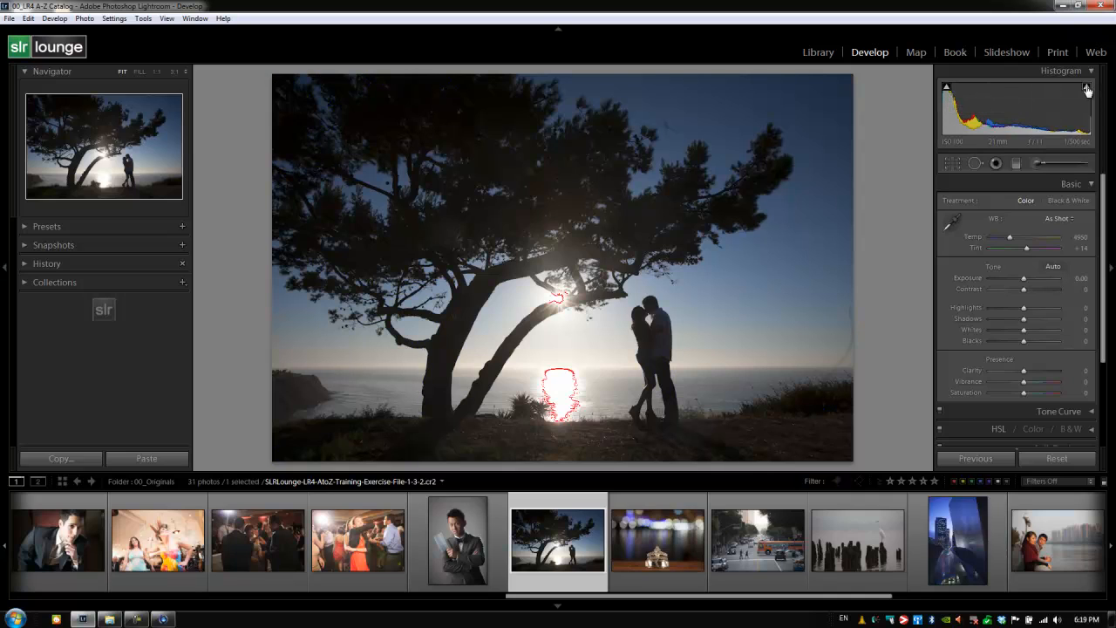
{"action": "mouse_move", "coordinate": [1086, 88]}
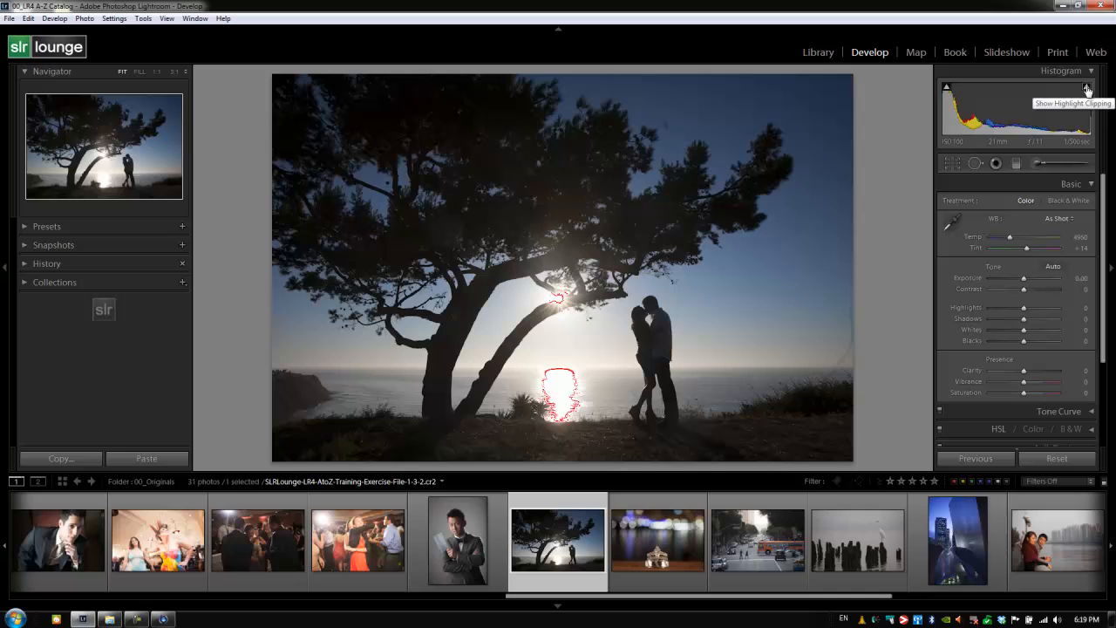
Step: Turn on the highlight clipping warning so blown-out areas around the sun show in red
{"action": "left_click", "coordinate": [1086, 87]}
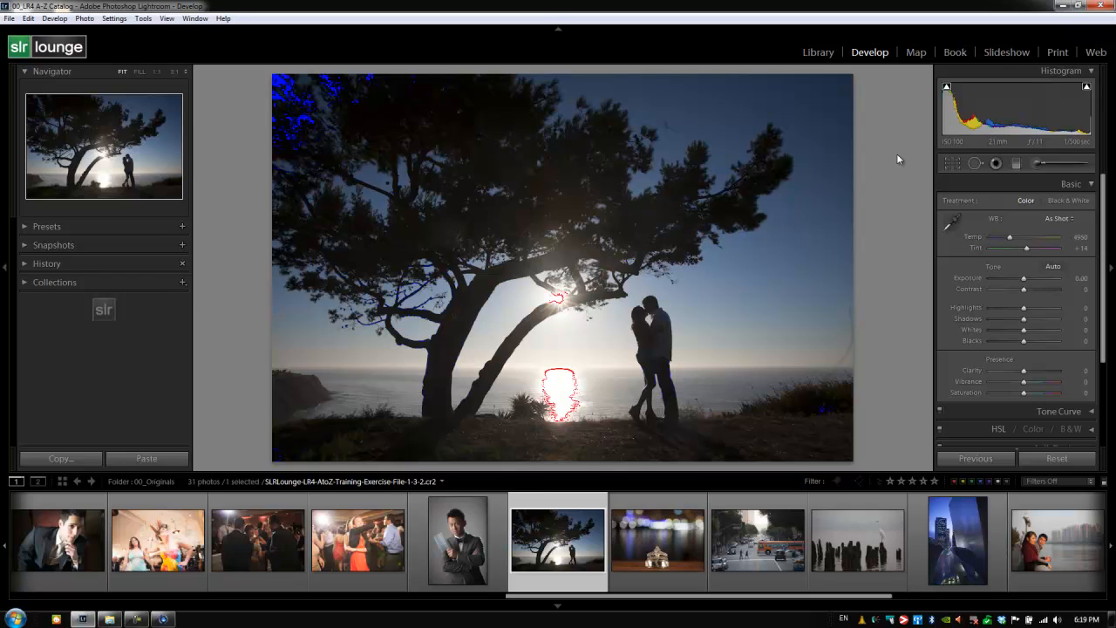
{"action": "mouse_move", "coordinate": [893, 150]}
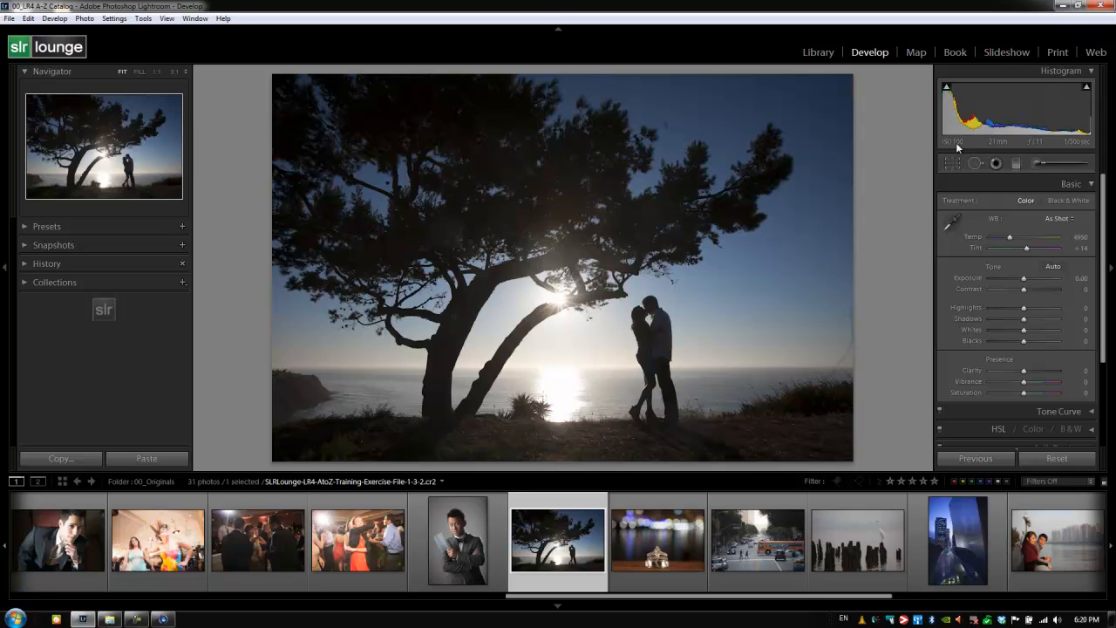
{"action": "mouse_move", "coordinate": [952, 141]}
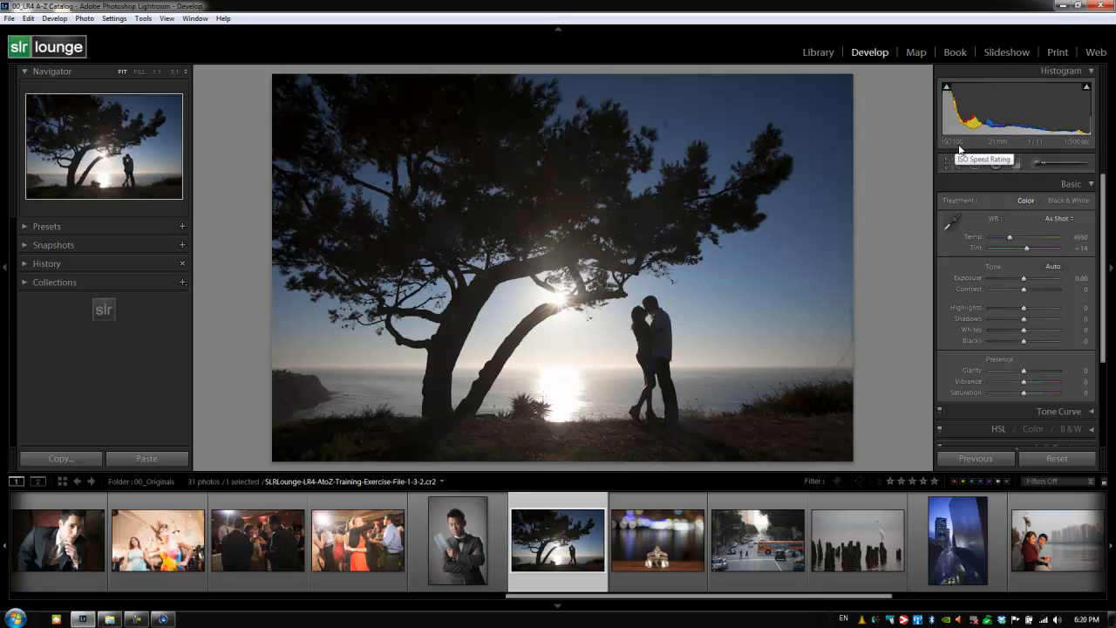